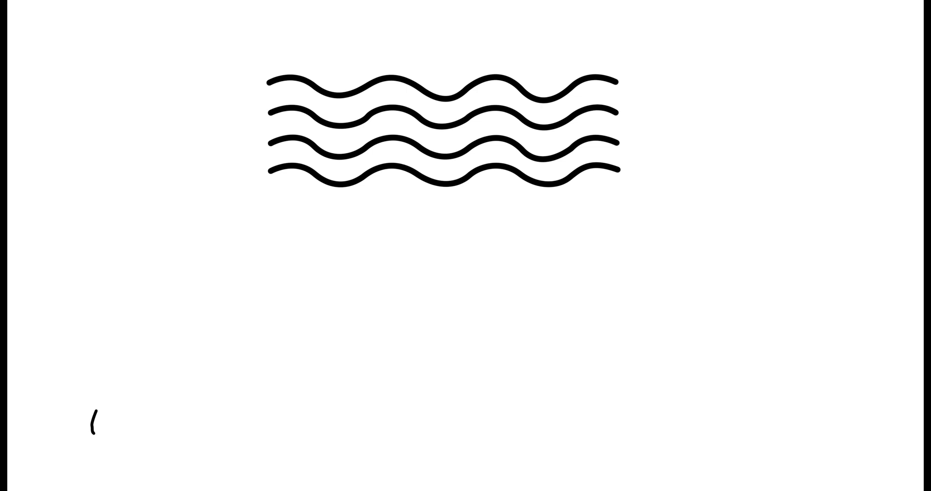
Write the wind-speed labels 0-3, 5-7, 10 and 12+ left to right along the bottom
text(0-3)
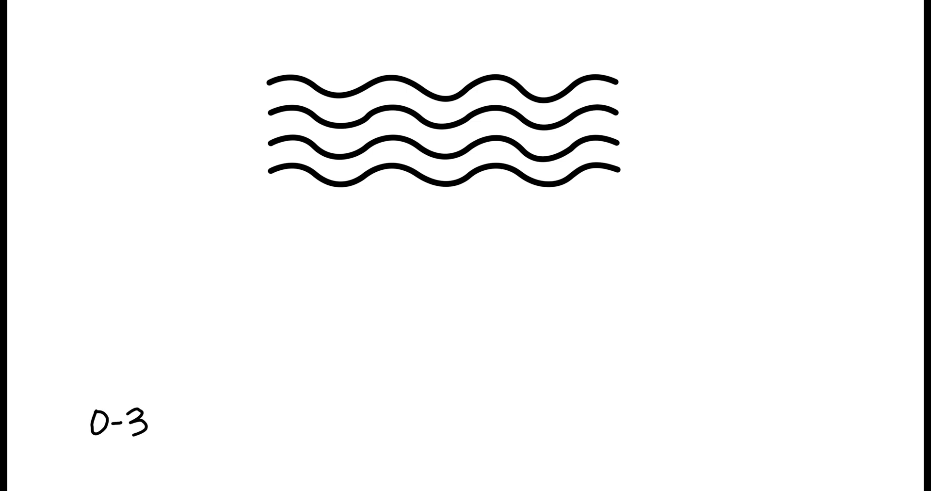
text(5-7)
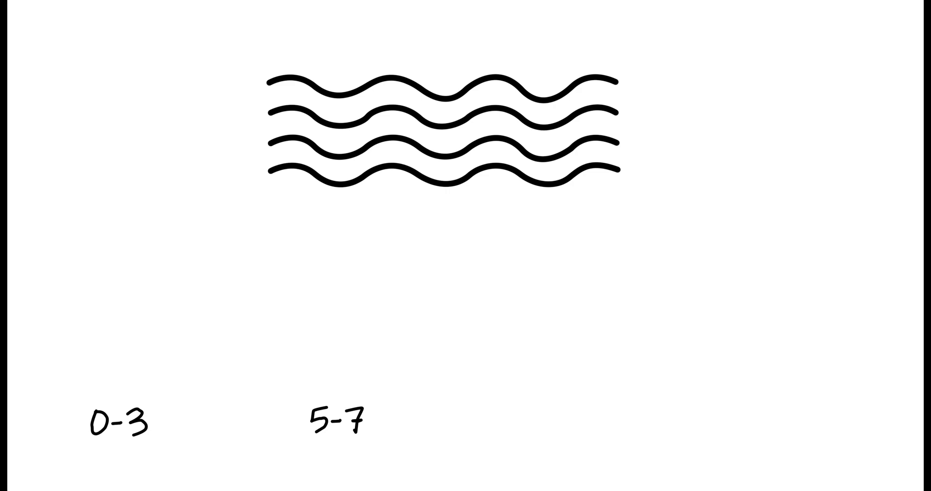
text(10 1)
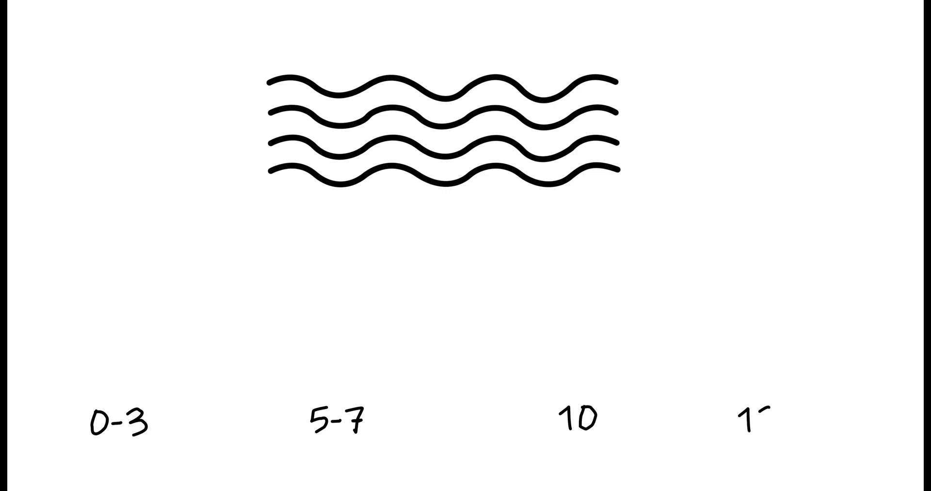
text(2+)
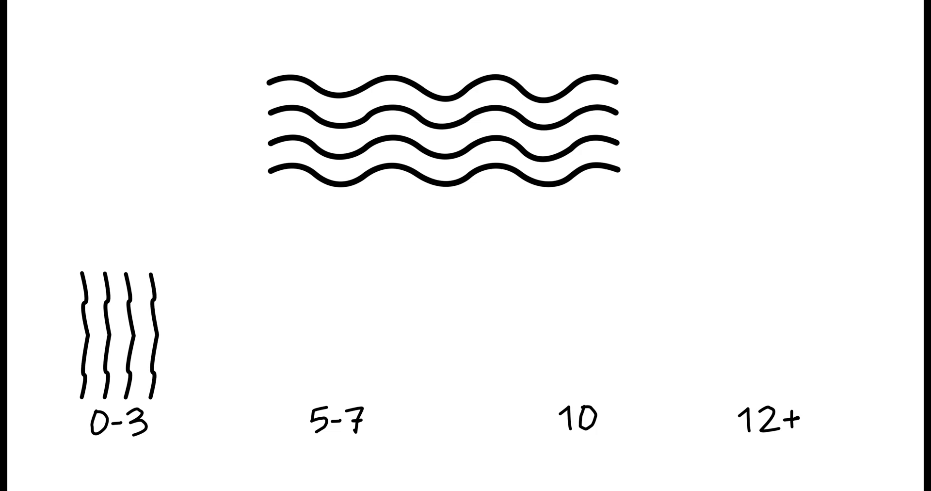
Draw a slanted wavy line above 5-7 and a short flat squiggle above 10
drag(296, 380, 365, 291)
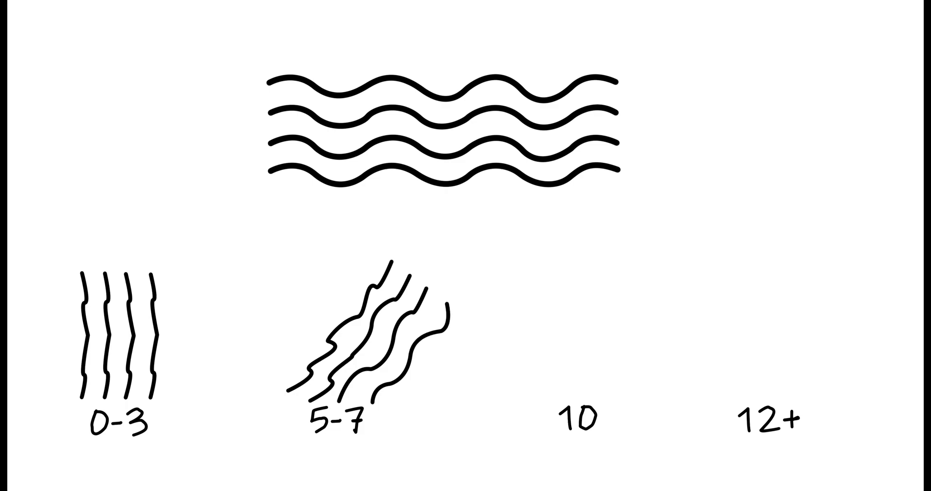
drag(517, 342, 558, 341)
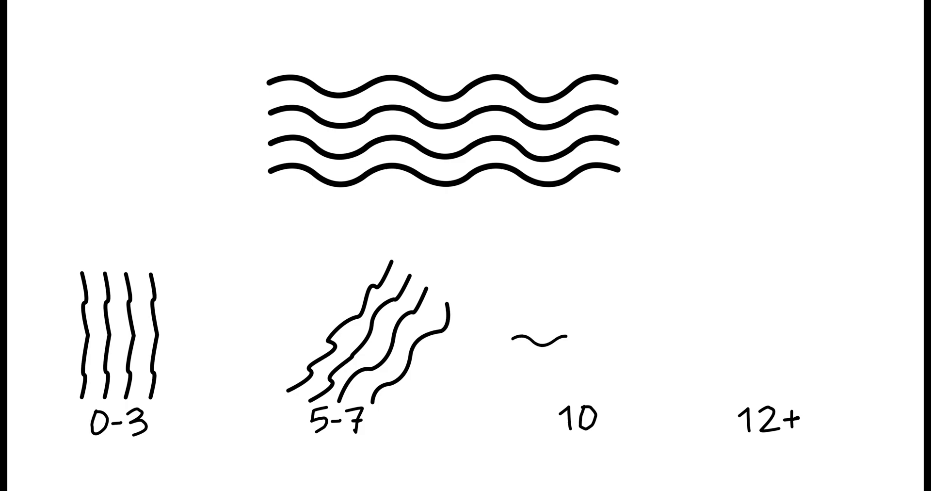